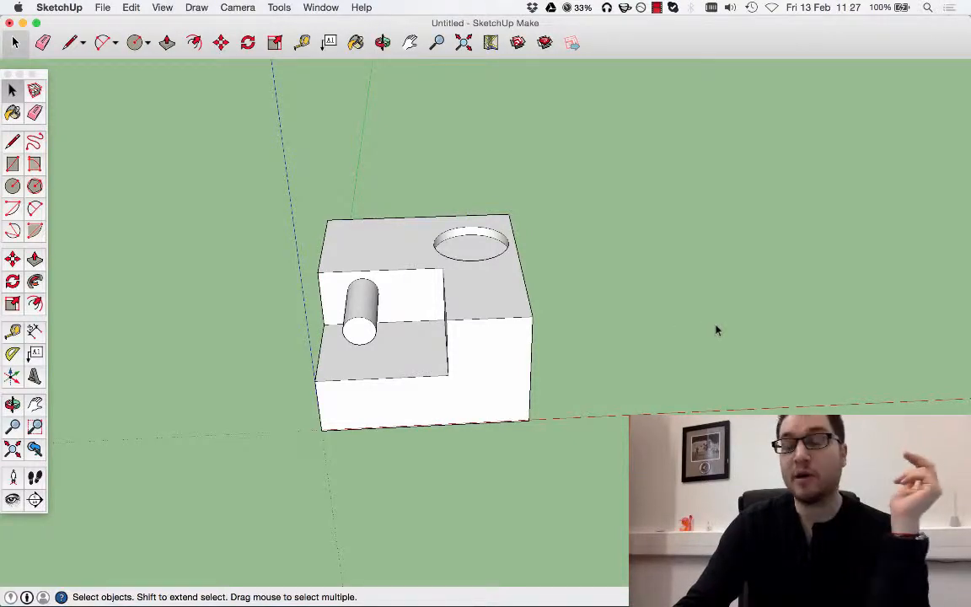
mouse_move(731, 325)
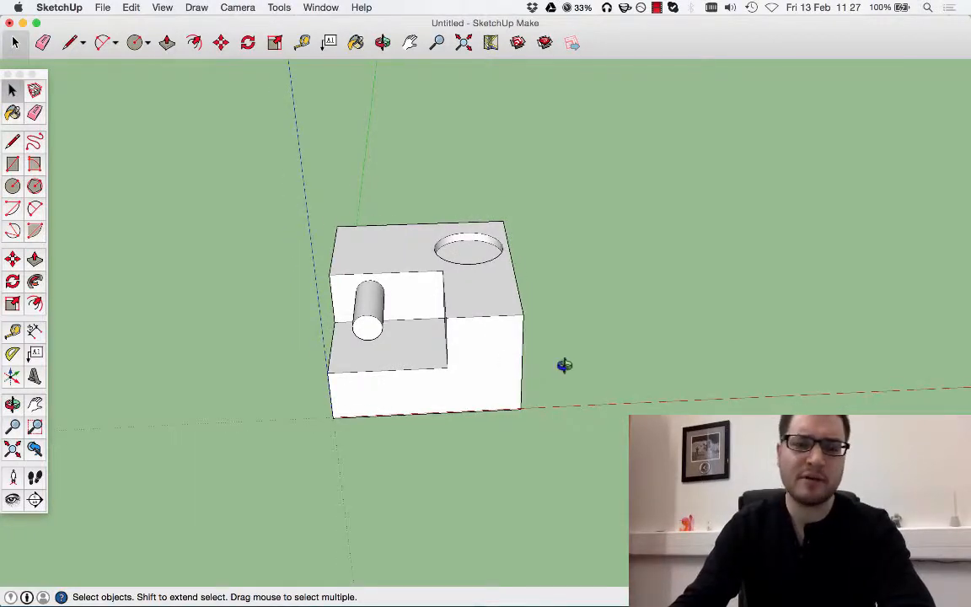
Select the entire stepped block after inspecting it from several angles
drag(565, 364, 327, 354)
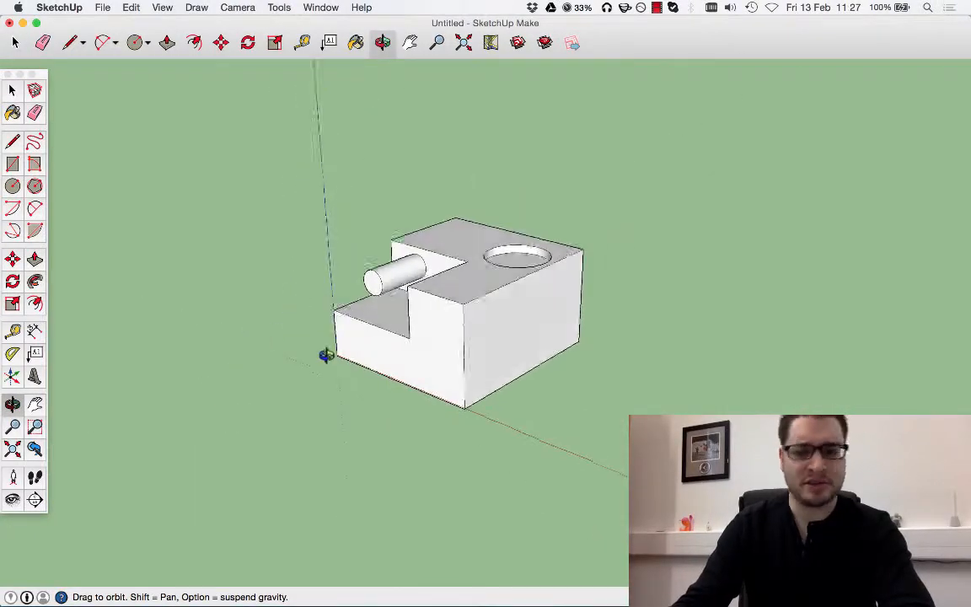
click(13, 90)
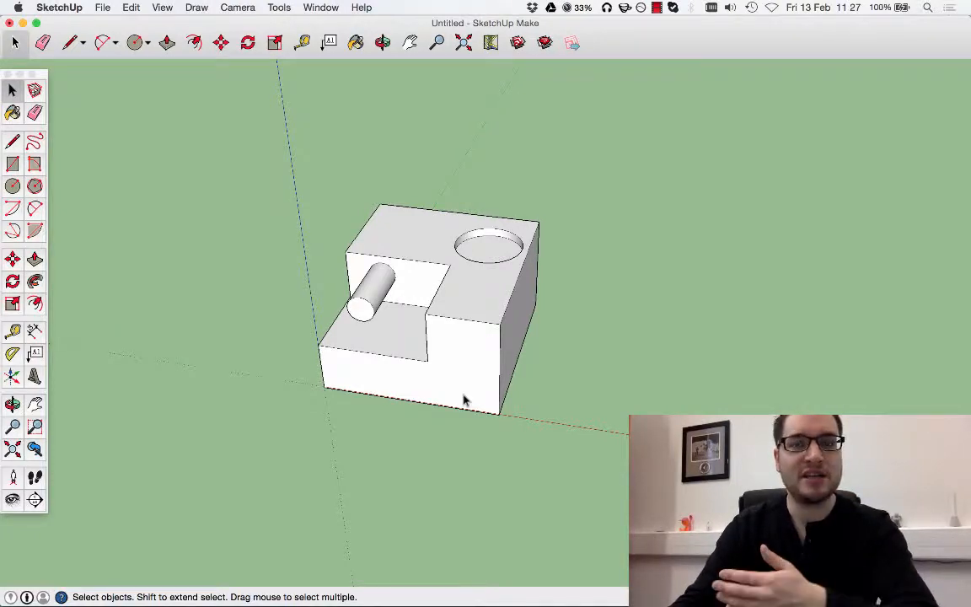
mouse_move(516, 400)
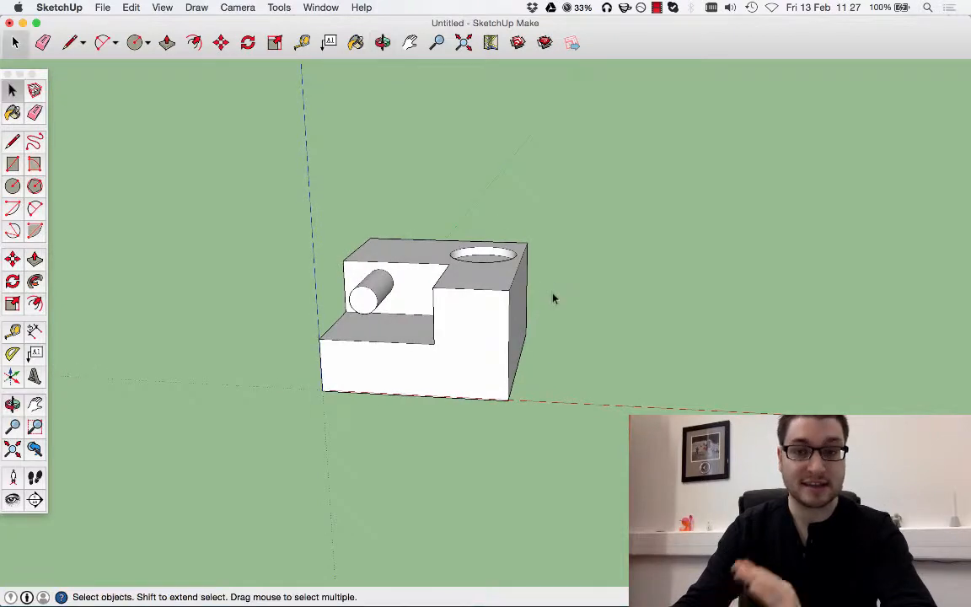
mouse_move(506, 317)
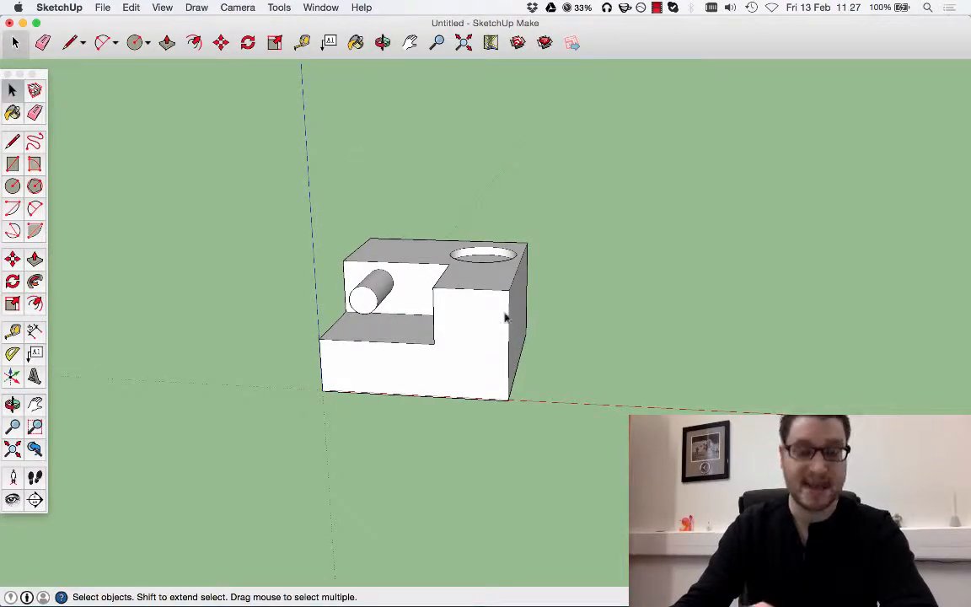
mouse_move(596, 304)
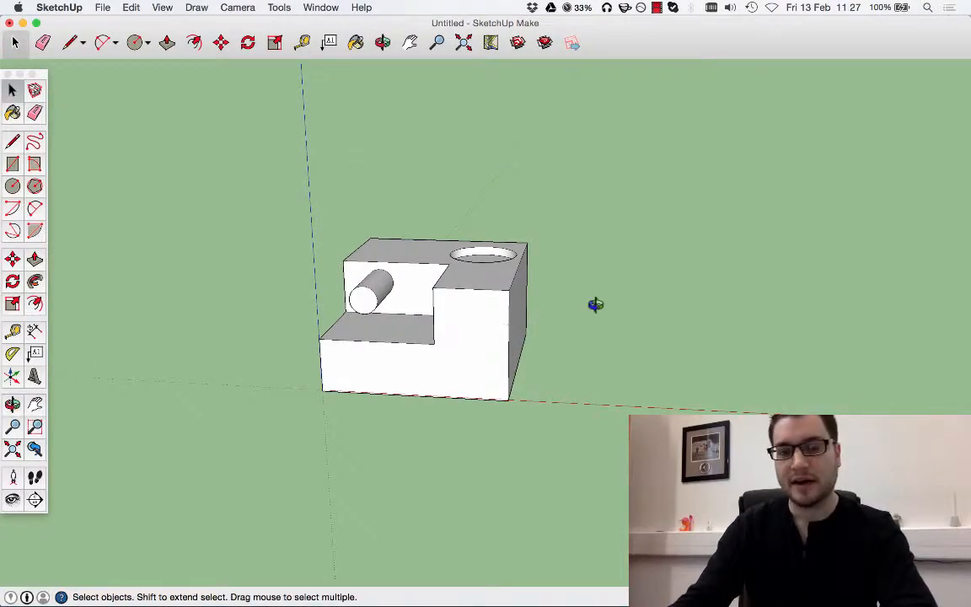
drag(596, 305, 531, 301)
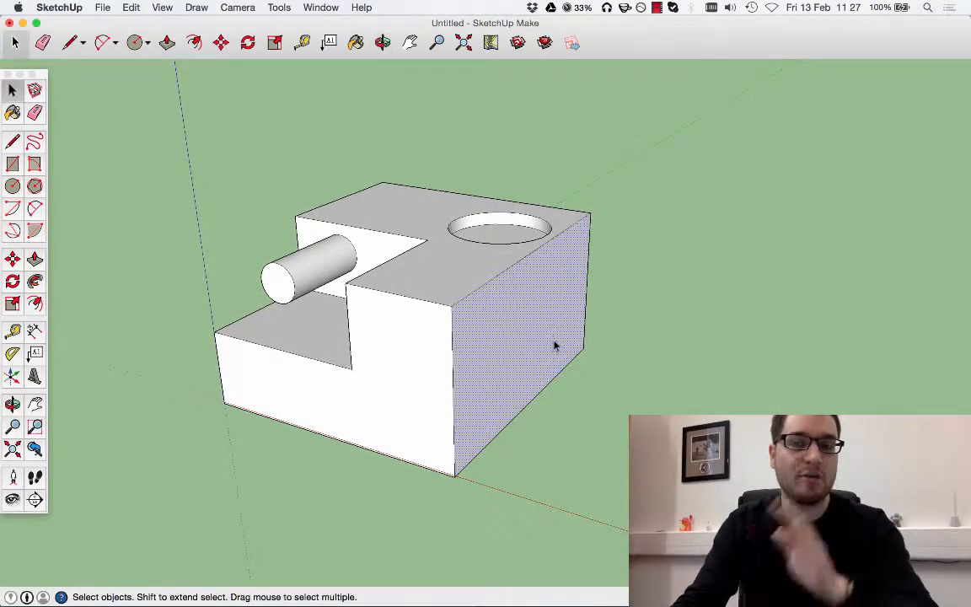
mouse_move(509, 319)
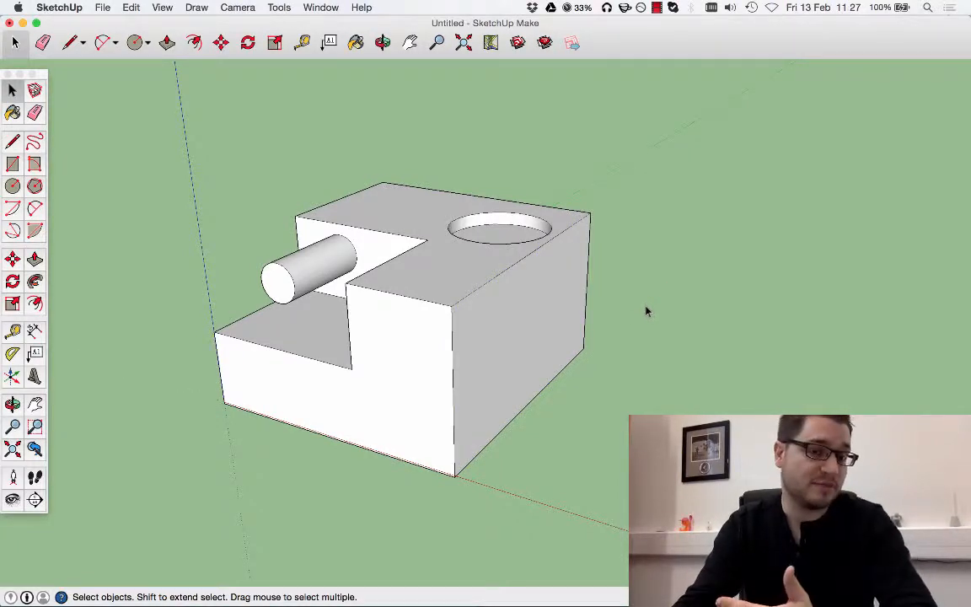
mouse_move(588, 316)
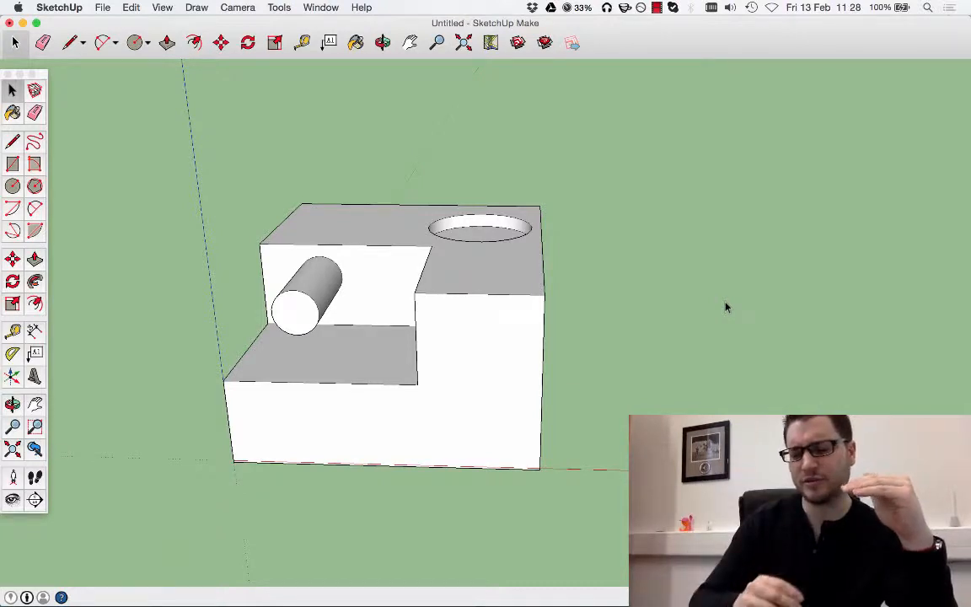
click(13, 90)
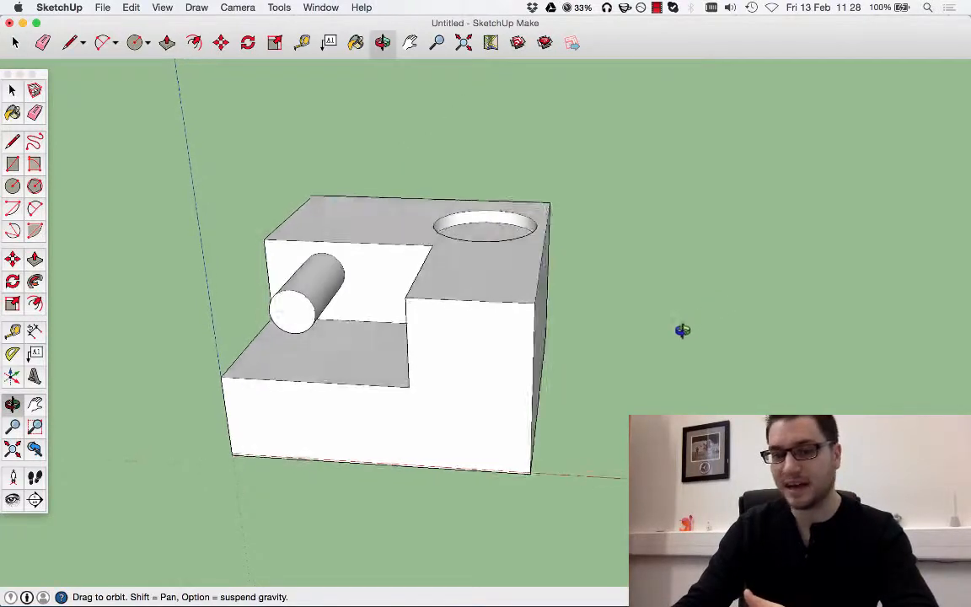
click(12, 90)
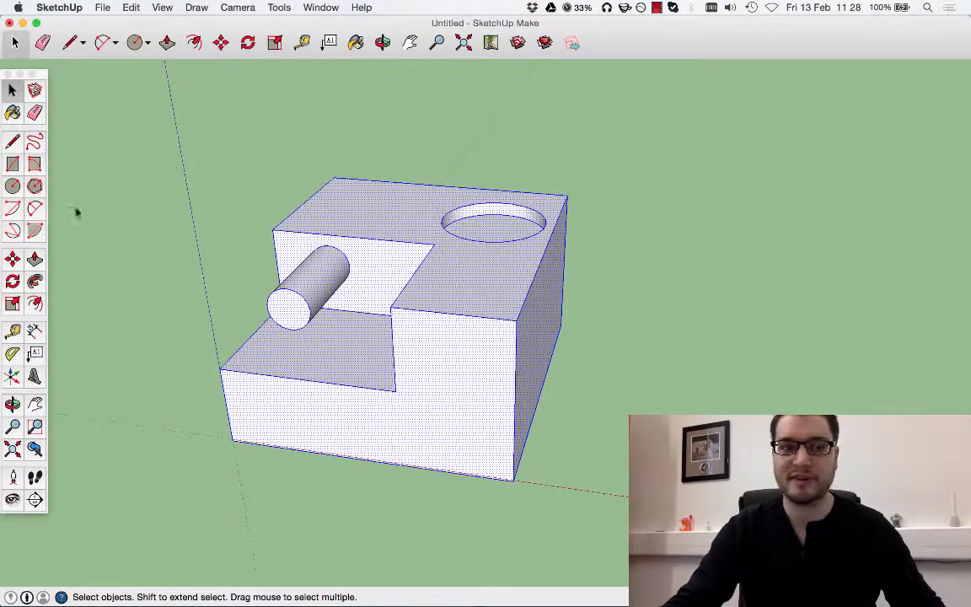
Duplicate the stepped block via Edit Copy and Paste, placing the copy to its right
click(131, 7)
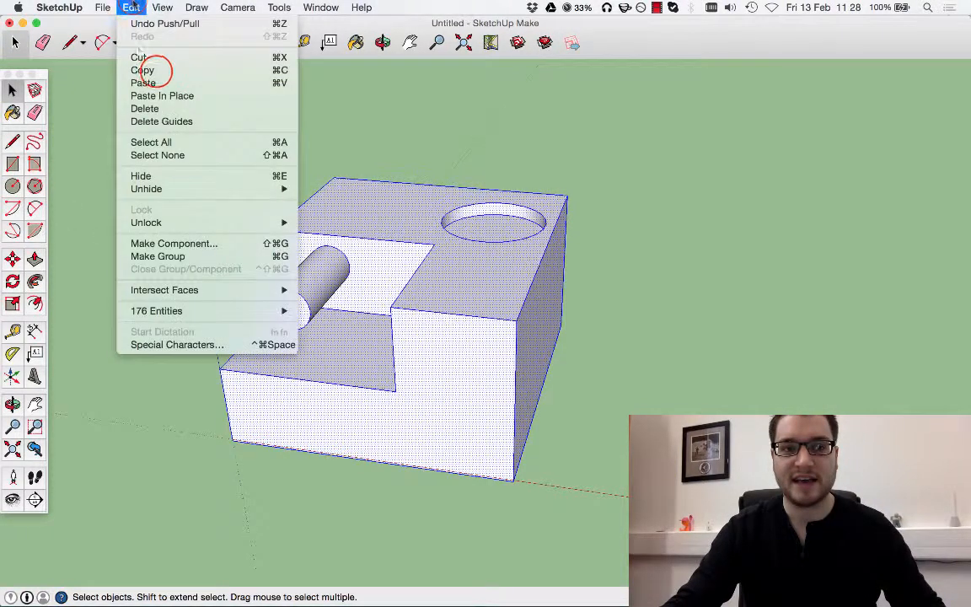
click(144, 250)
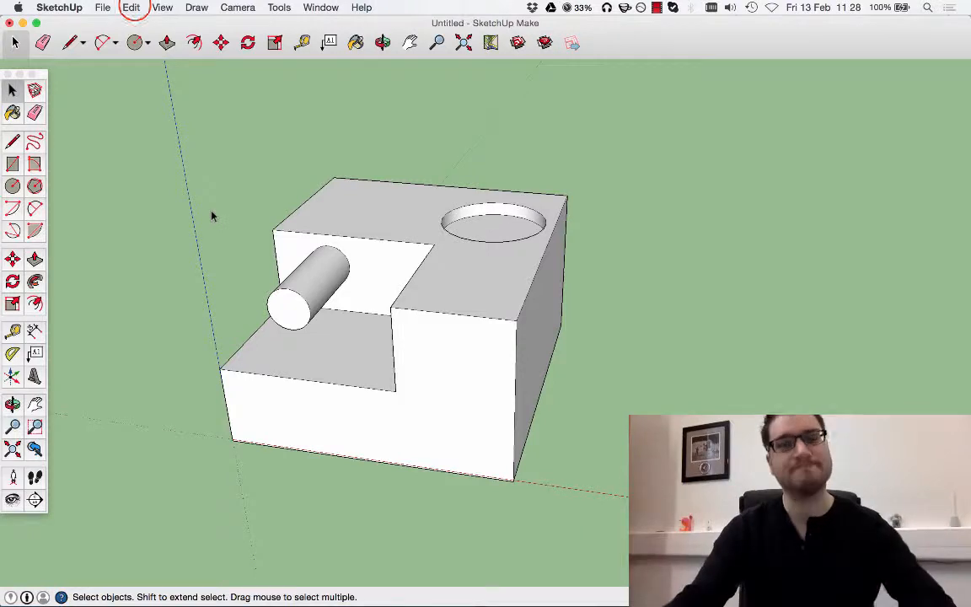
click(131, 7)
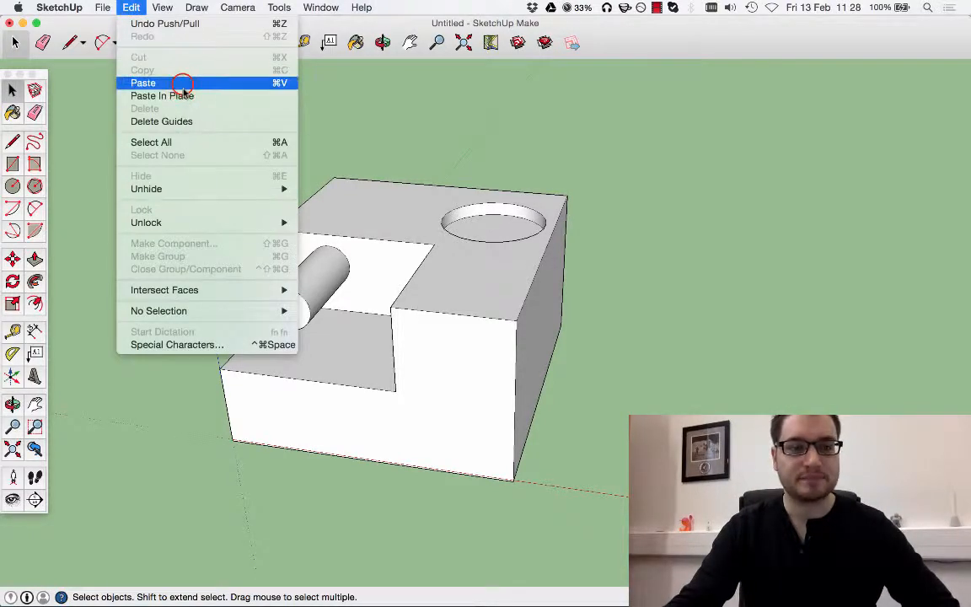
click(142, 82)
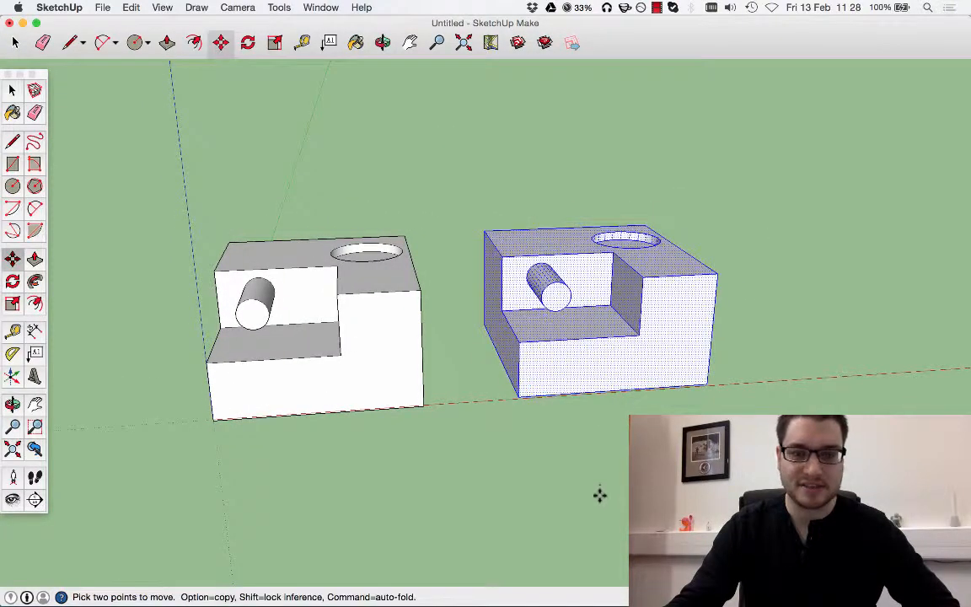
mouse_move(359, 453)
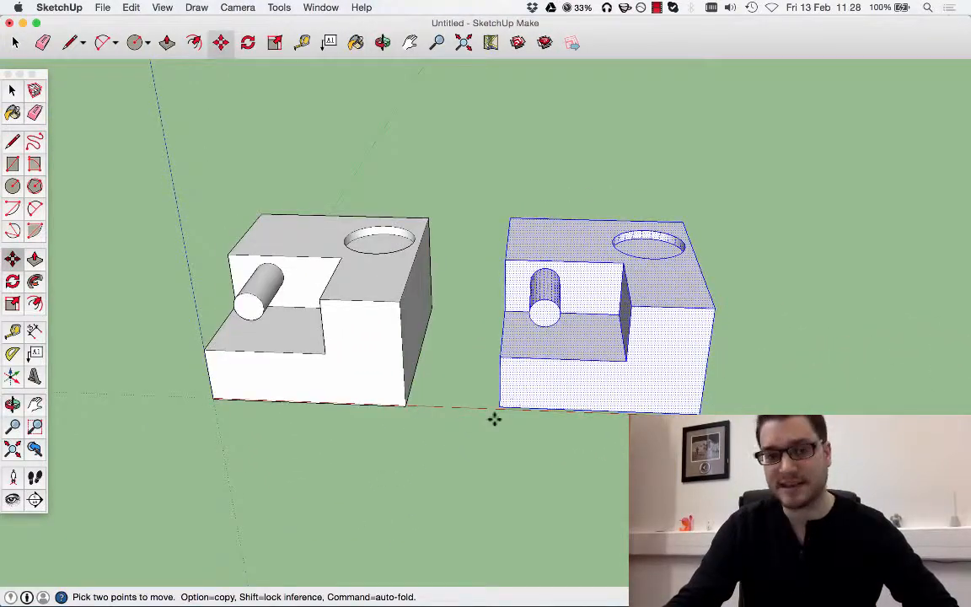
Flip the duplicate along the red direction so its step and cylinder oppose the original
right_click(581, 308)
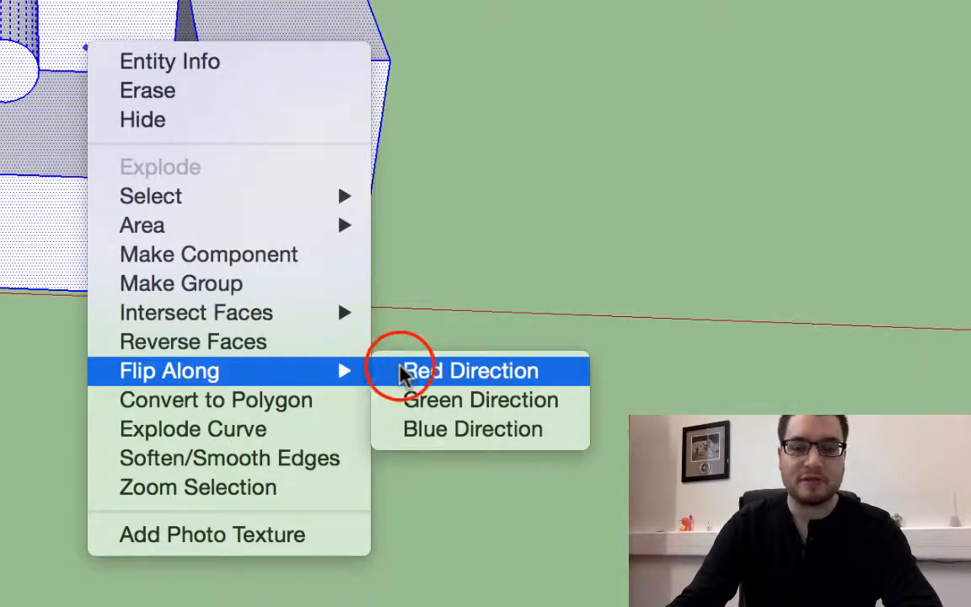
click(469, 371)
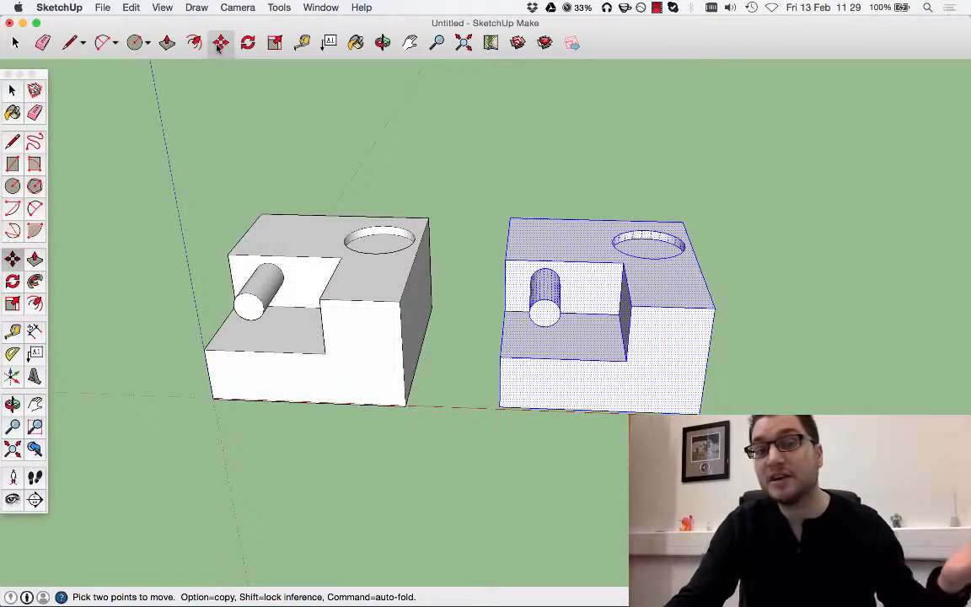
right_click(599, 329)
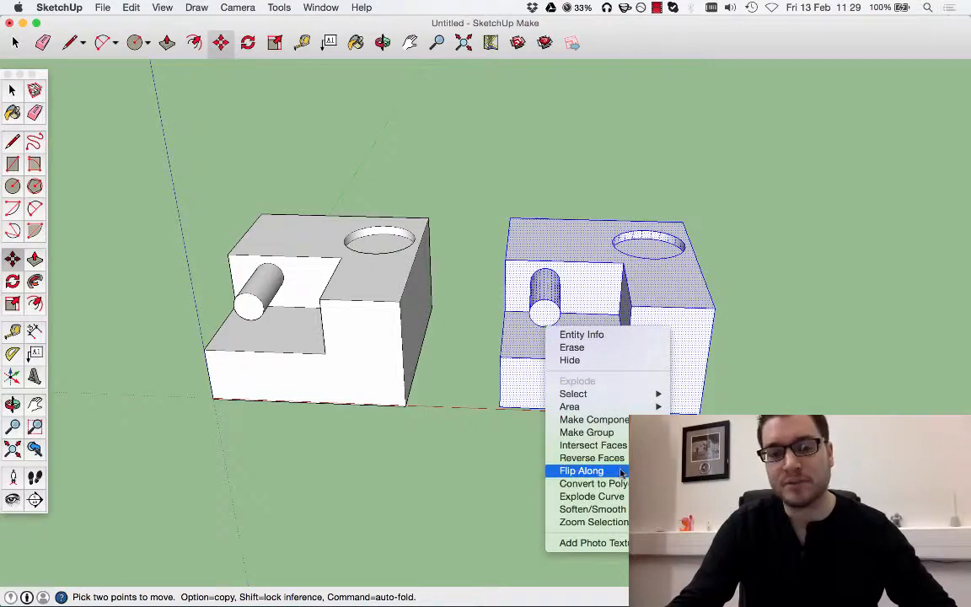
click(582, 471)
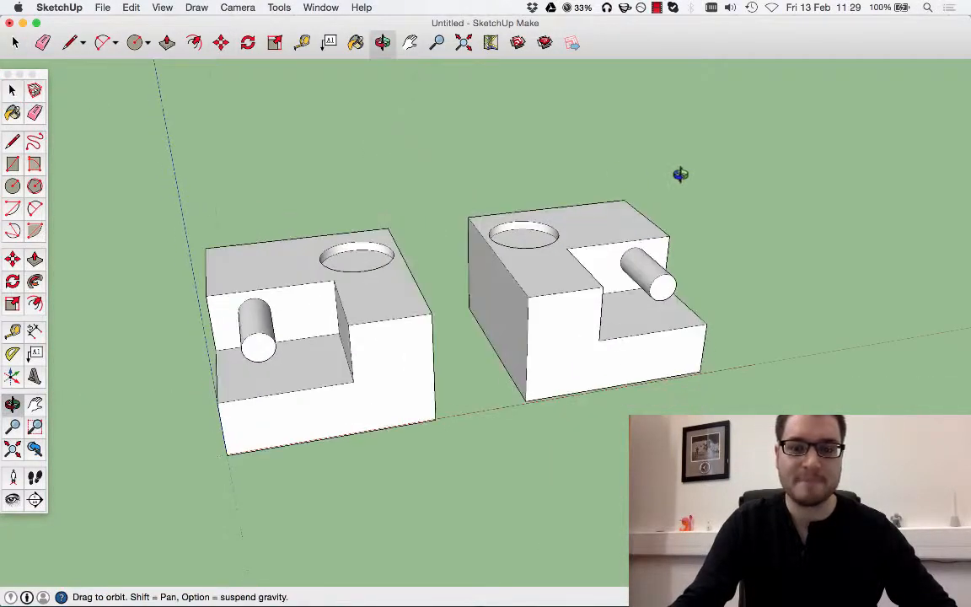
click(13, 91)
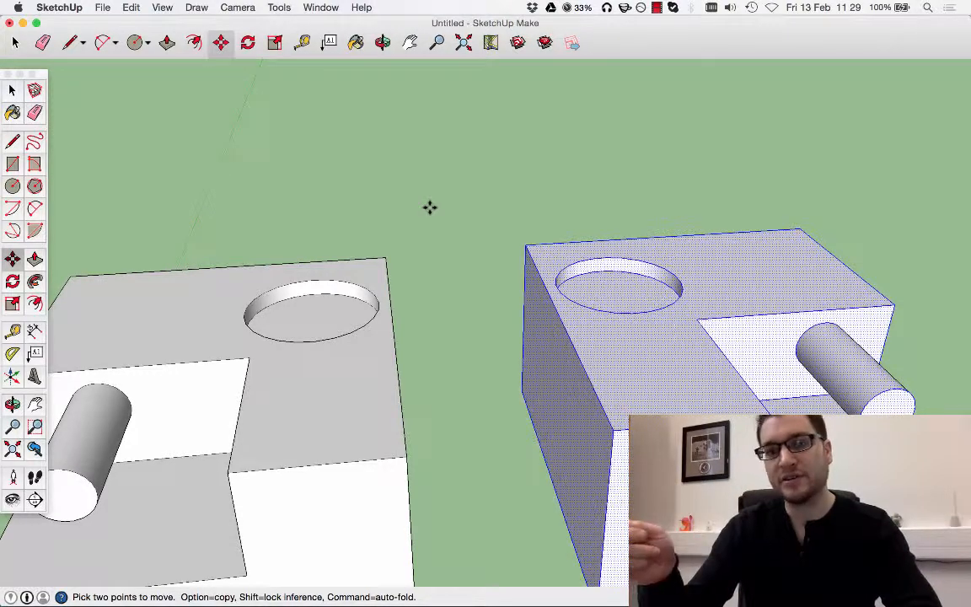
mouse_move(533, 247)
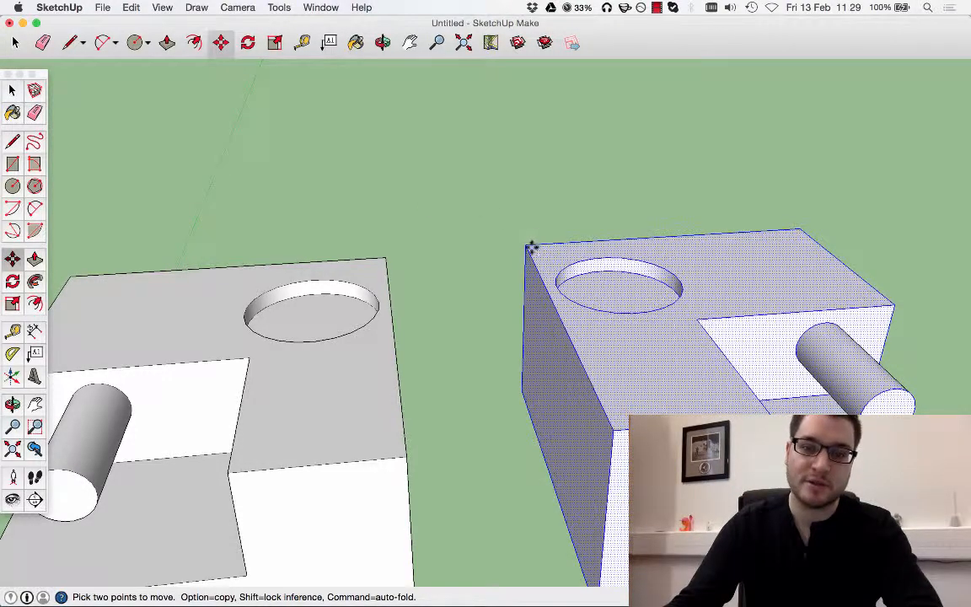
mouse_move(401, 251)
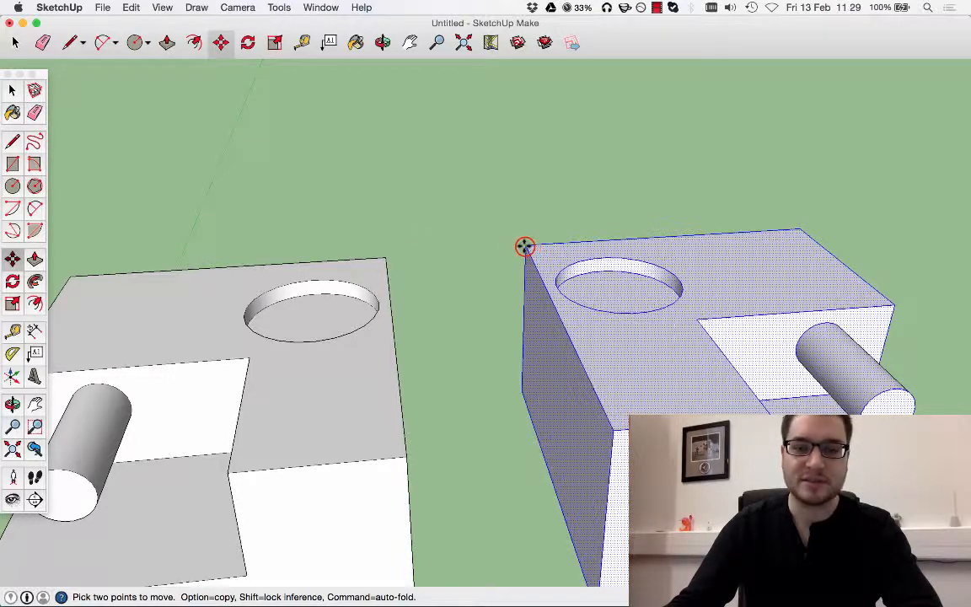
Move the mirrored copy flush against the original, forming one block with two holes and cylinders
drag(525, 246, 384, 258)
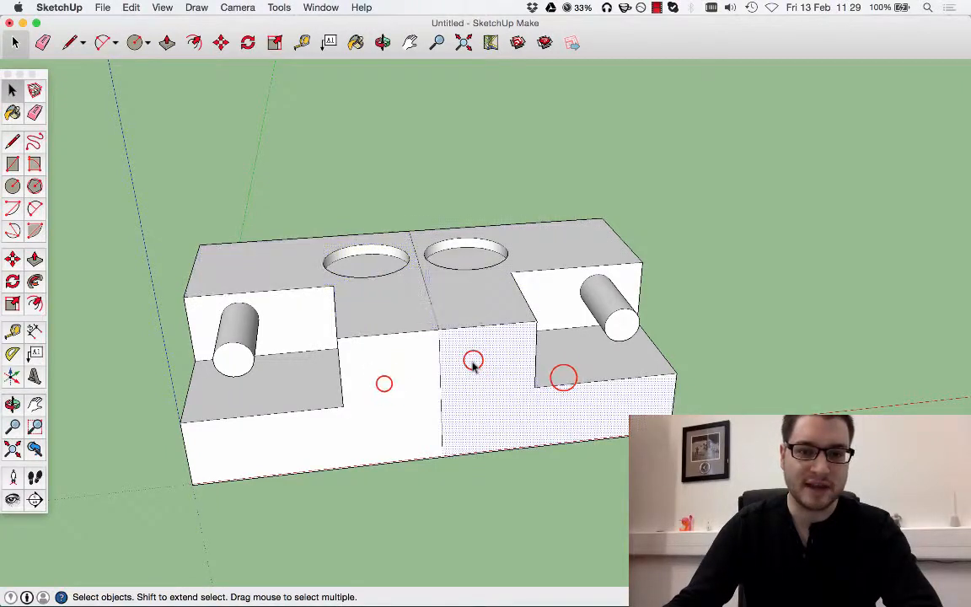
click(543, 235)
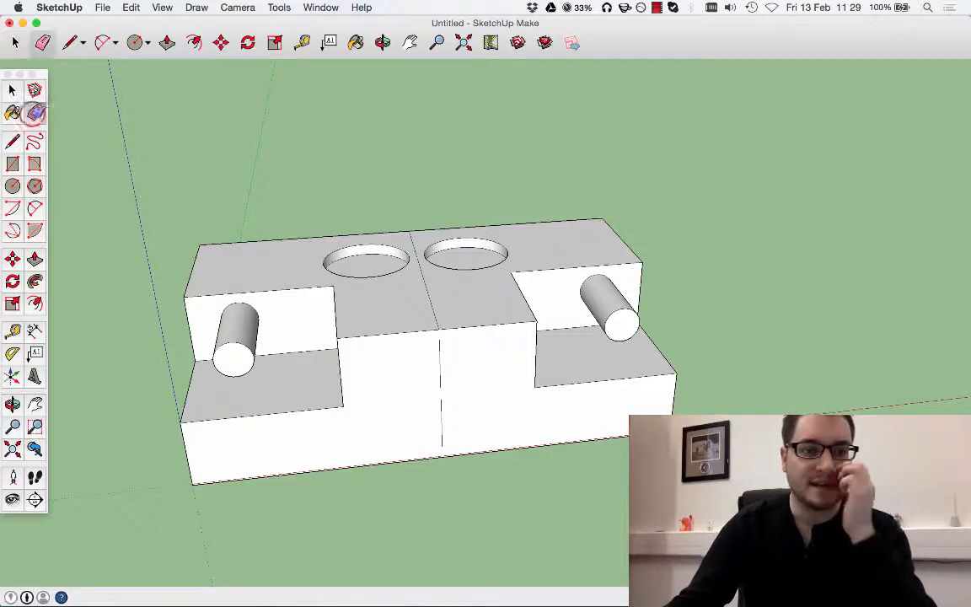
click(13, 112)
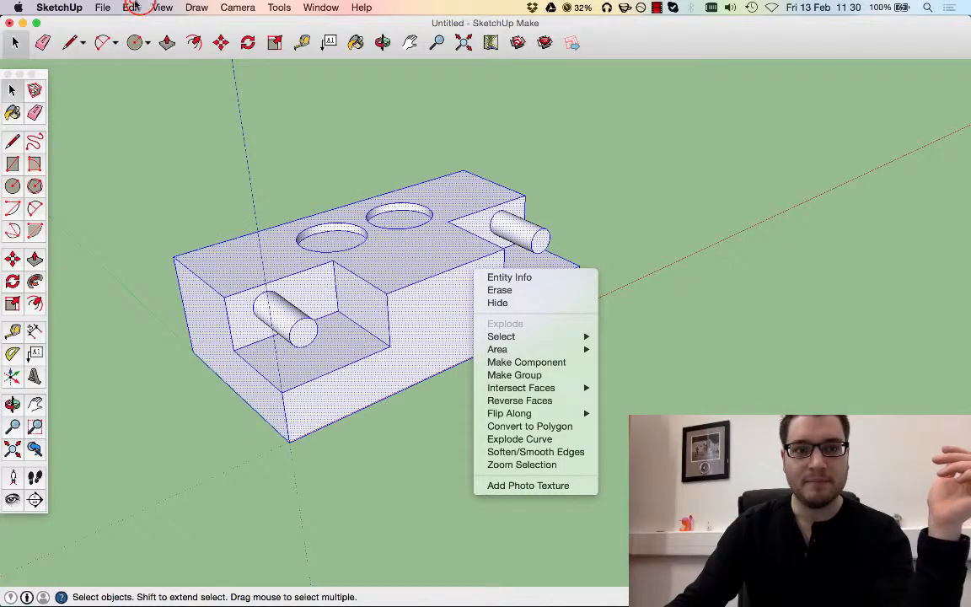
Paste a copy of the joined two-hole block and flip it to mirror the original
click(131, 7)
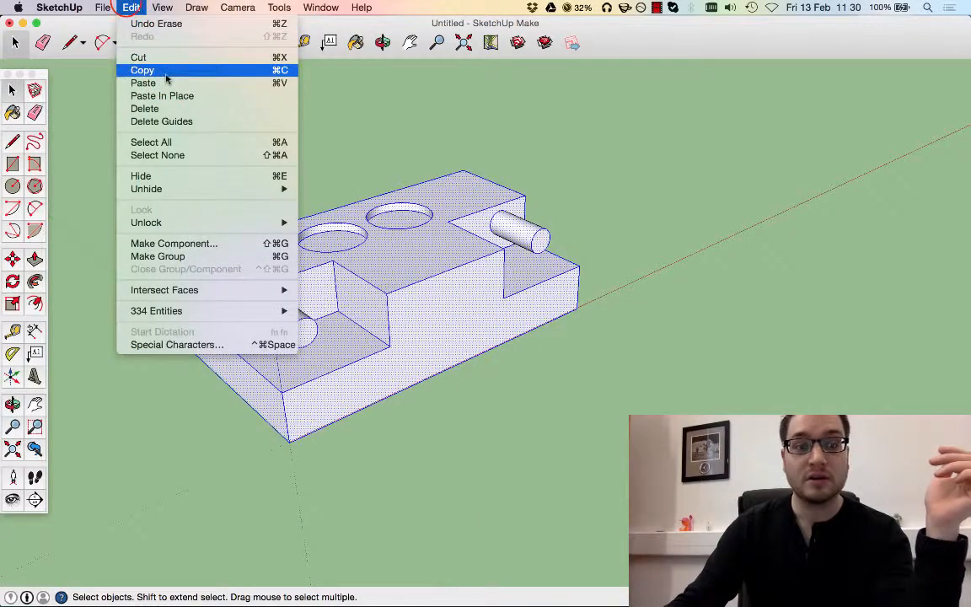
mouse_move(143, 83)
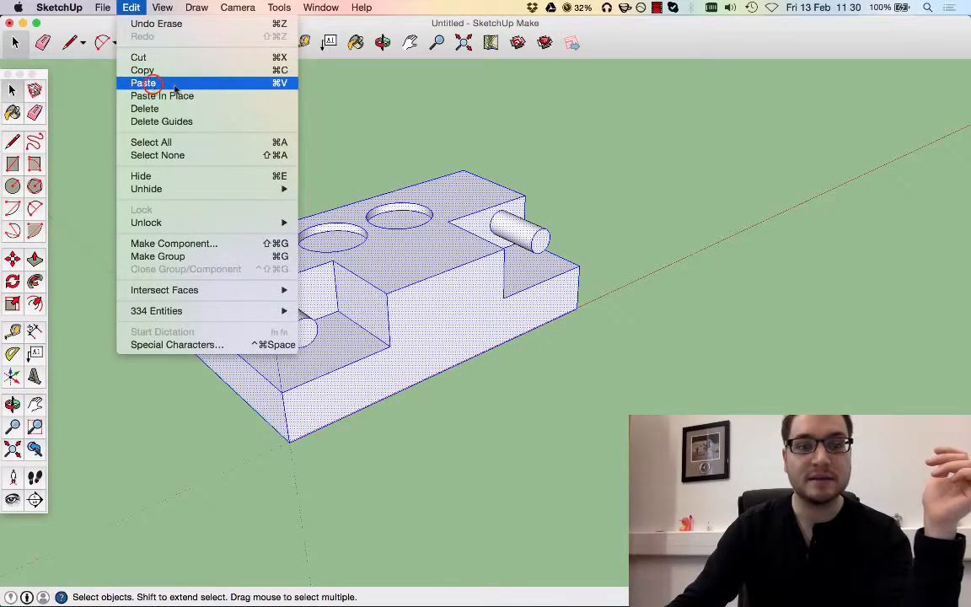
click(143, 82)
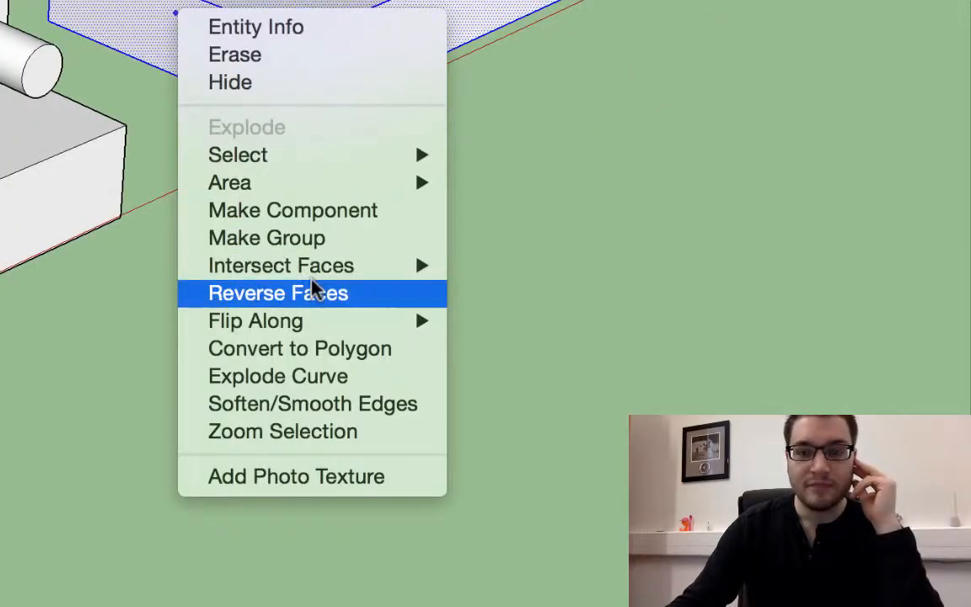
click(277, 292)
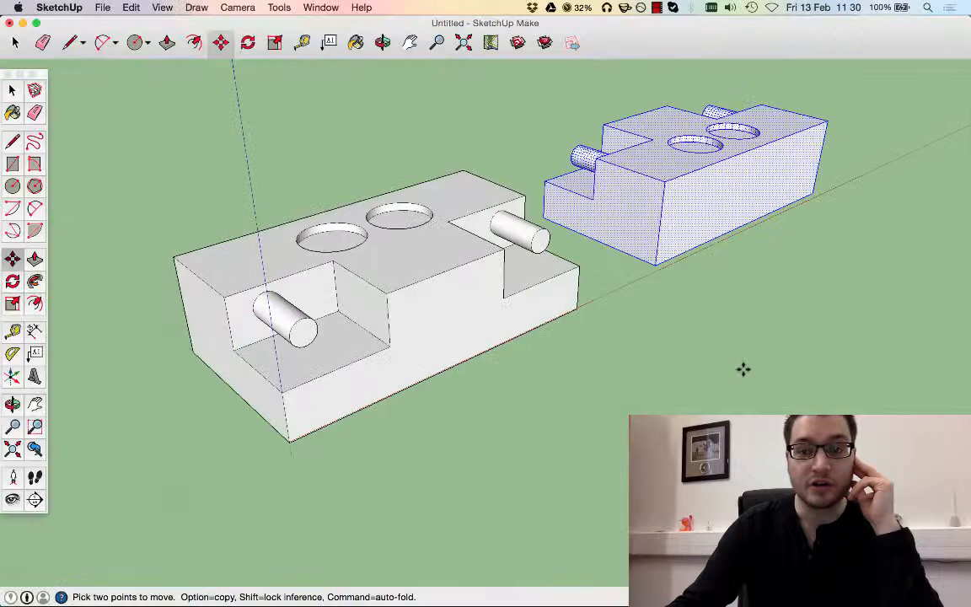
mouse_move(77, 186)
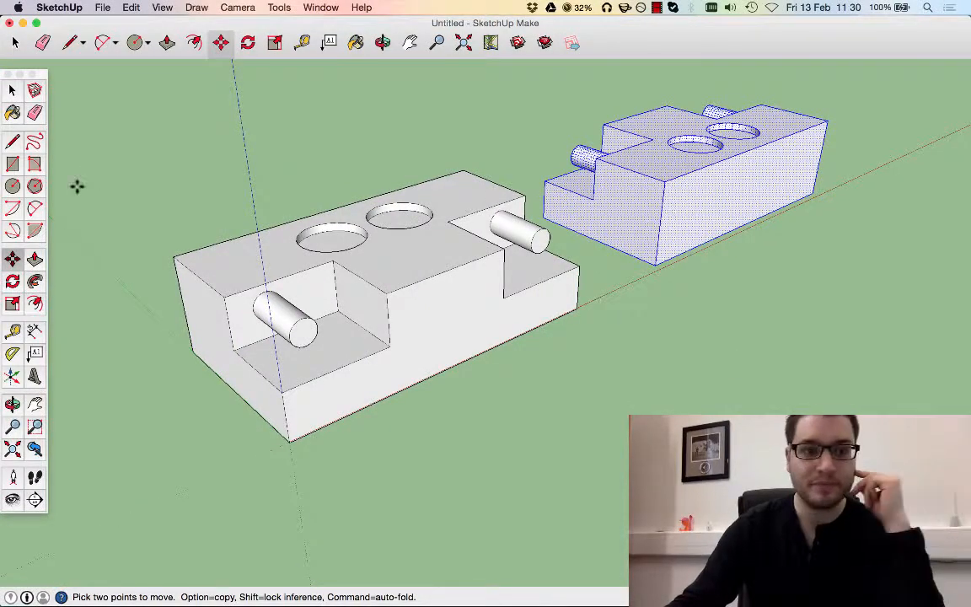
mouse_move(666, 183)
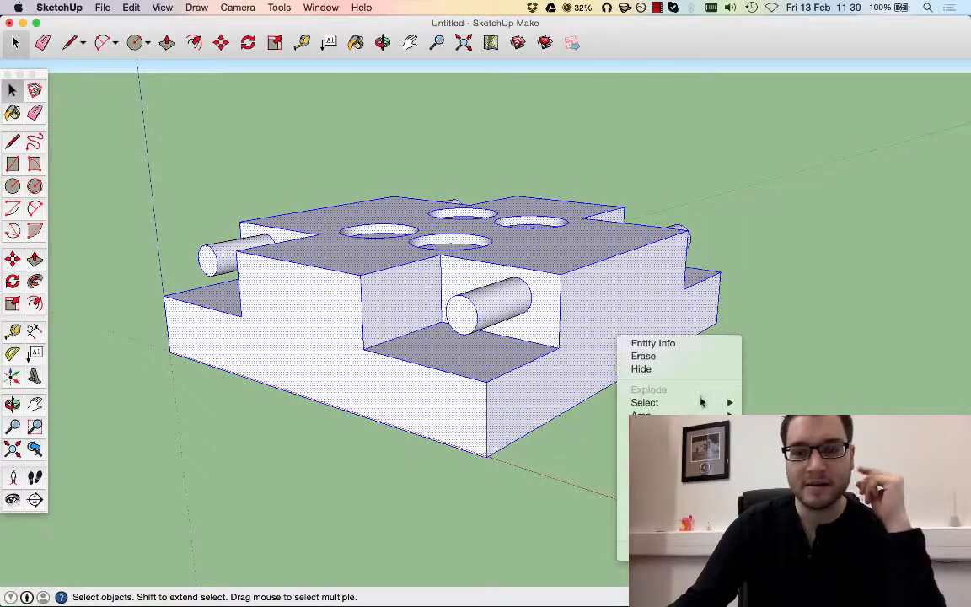
Copy the four-hole block and paste a duplicate in place for flipping underneath
click(130, 7)
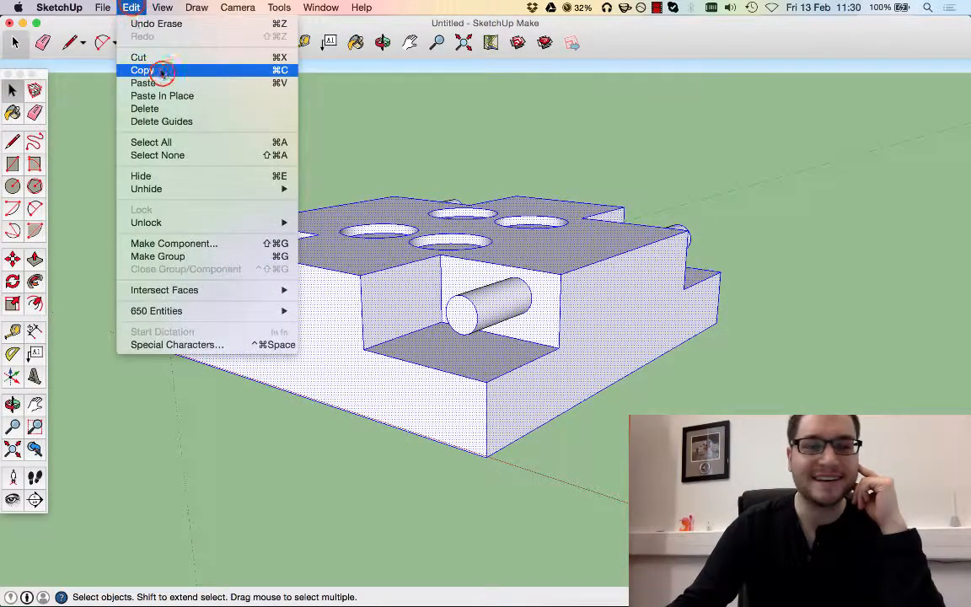
mouse_move(162, 96)
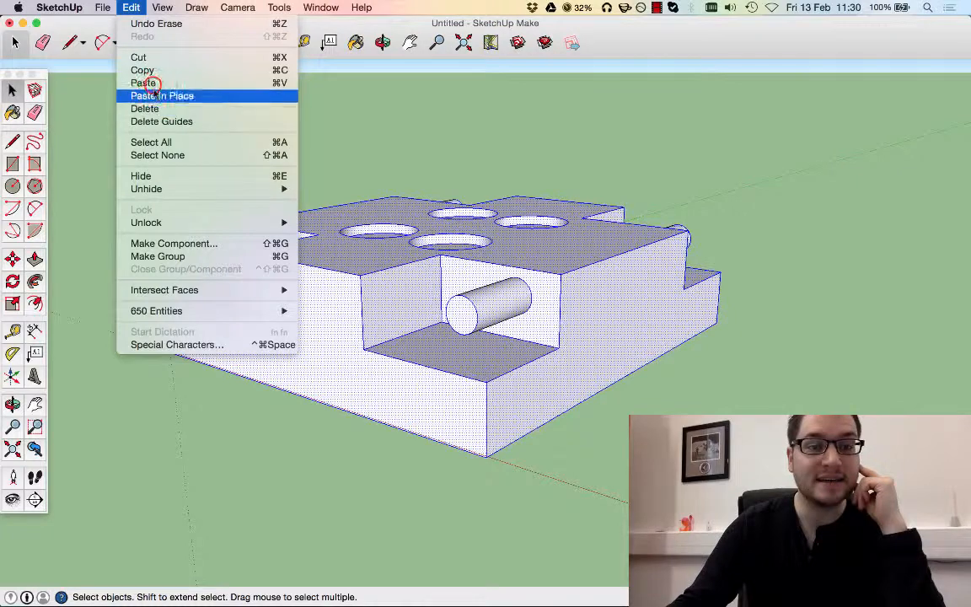
click(162, 95)
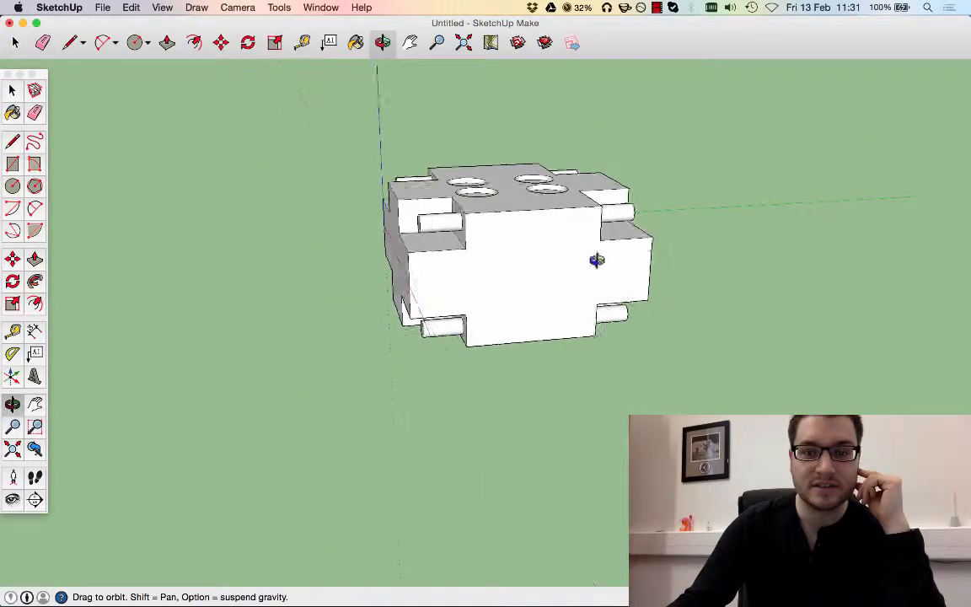
drag(596, 260, 409, 270)
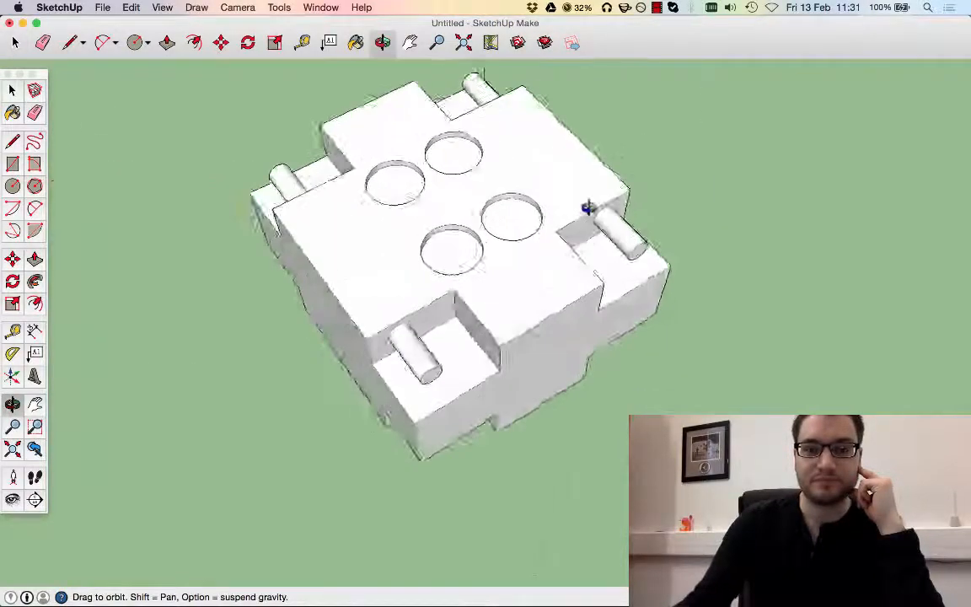
drag(586, 208, 413, 309)
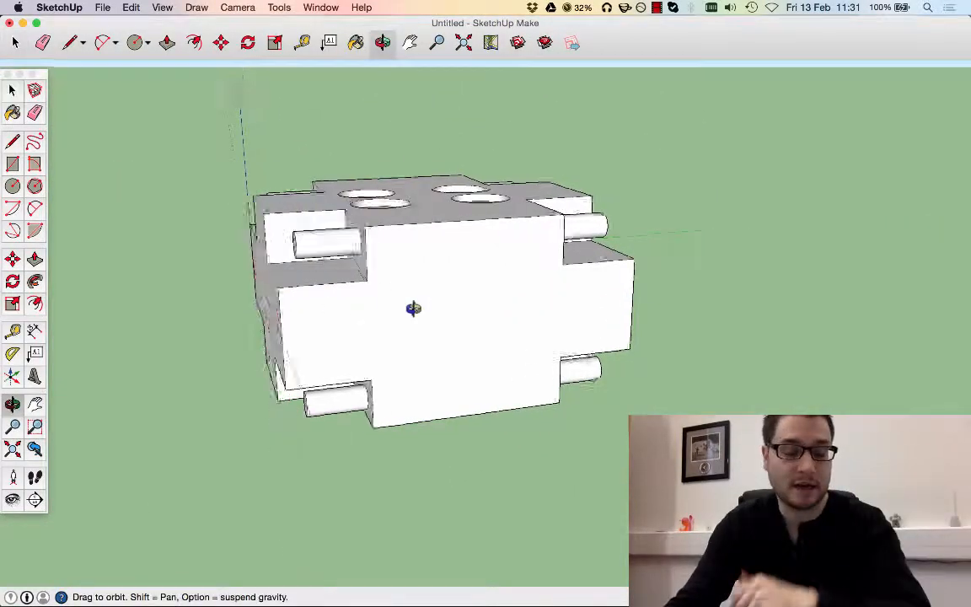
drag(413, 308, 597, 444)
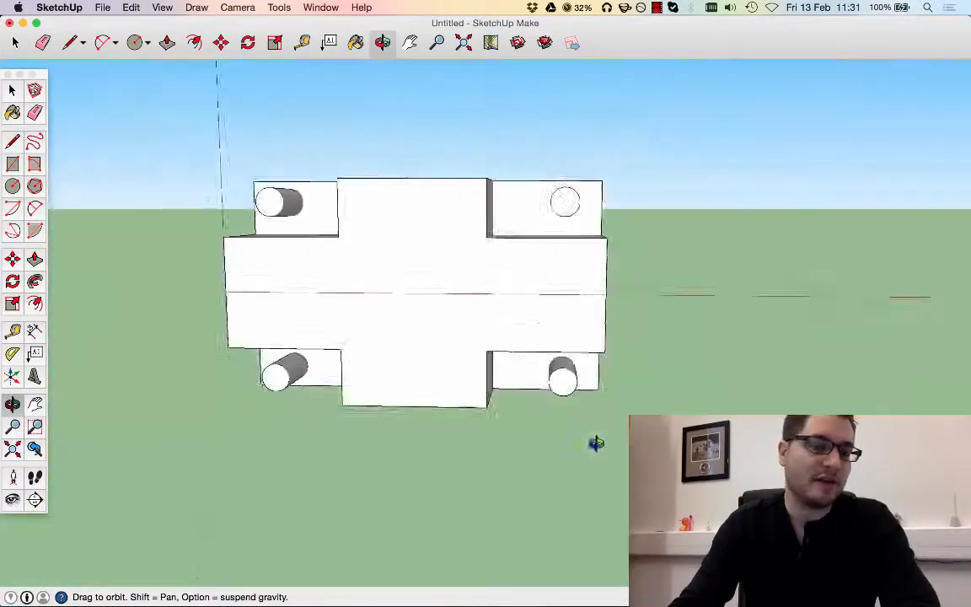
drag(596, 444, 736, 375)
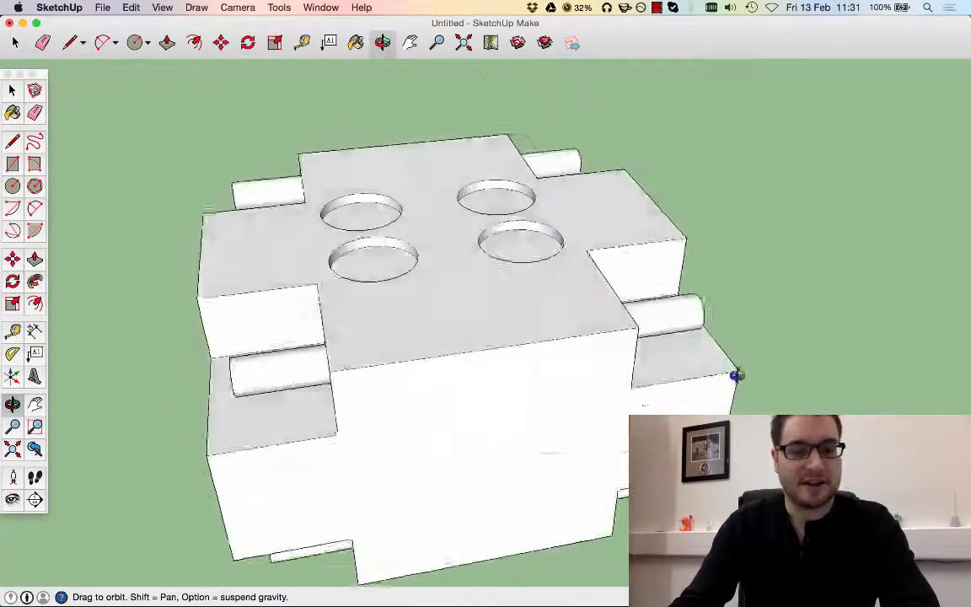
drag(734, 375, 607, 317)
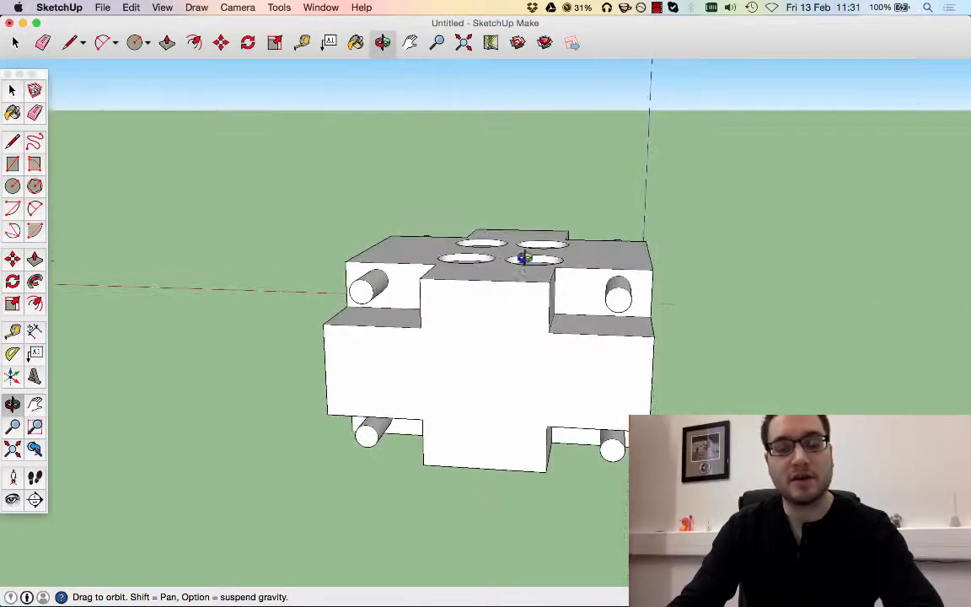
click(13, 91)
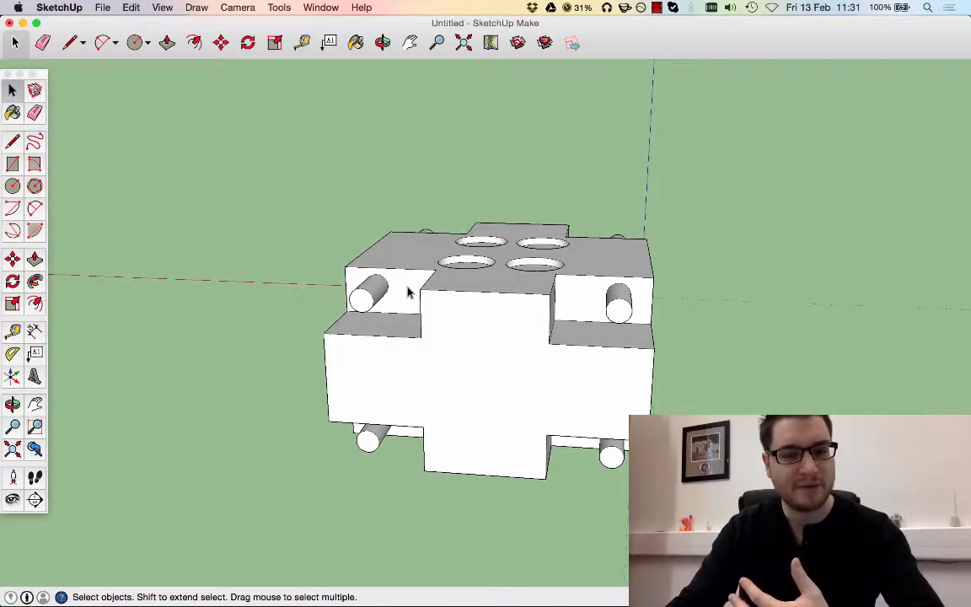
mouse_move(331, 290)
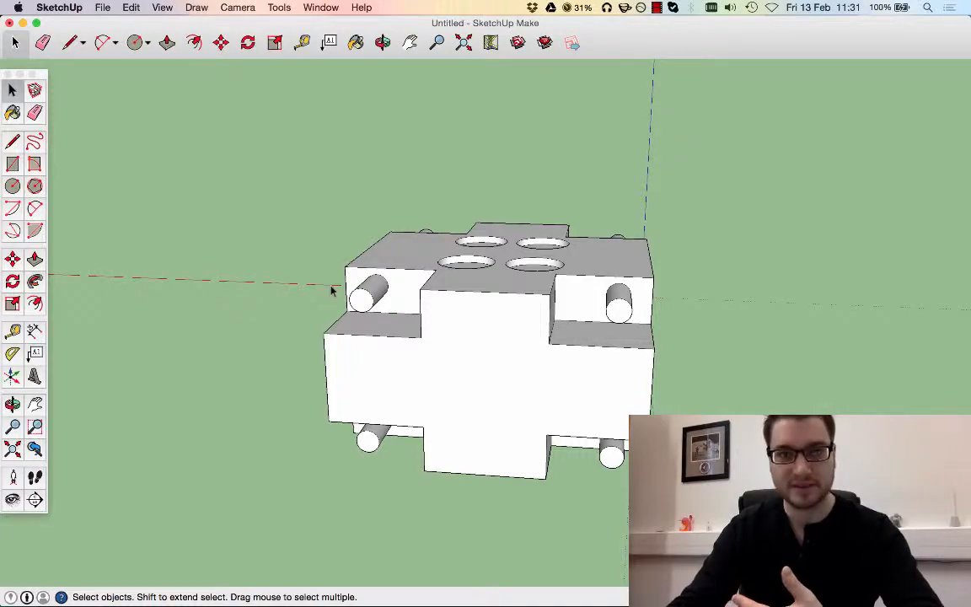